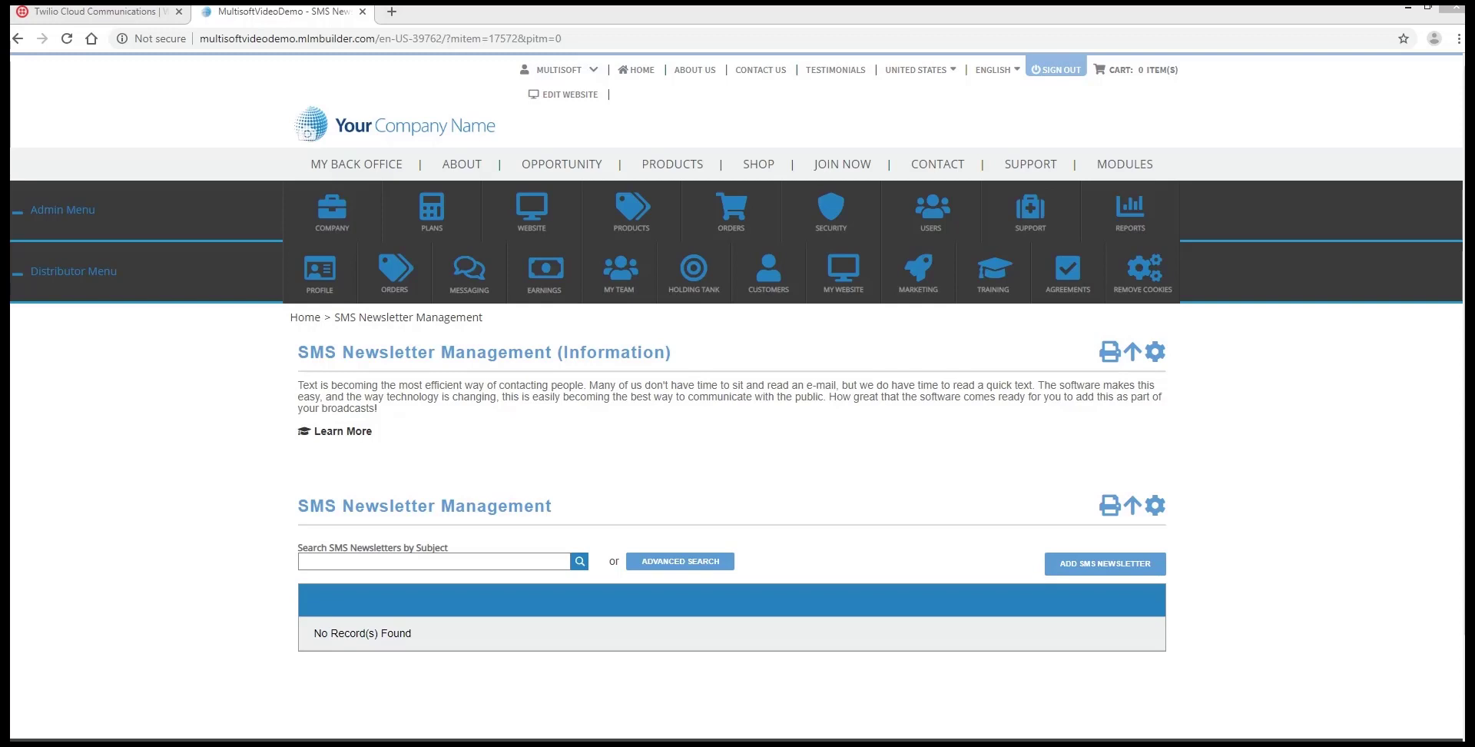
Navigate from company administration to the SMS Newsletter Management page.
left_click(332, 209)
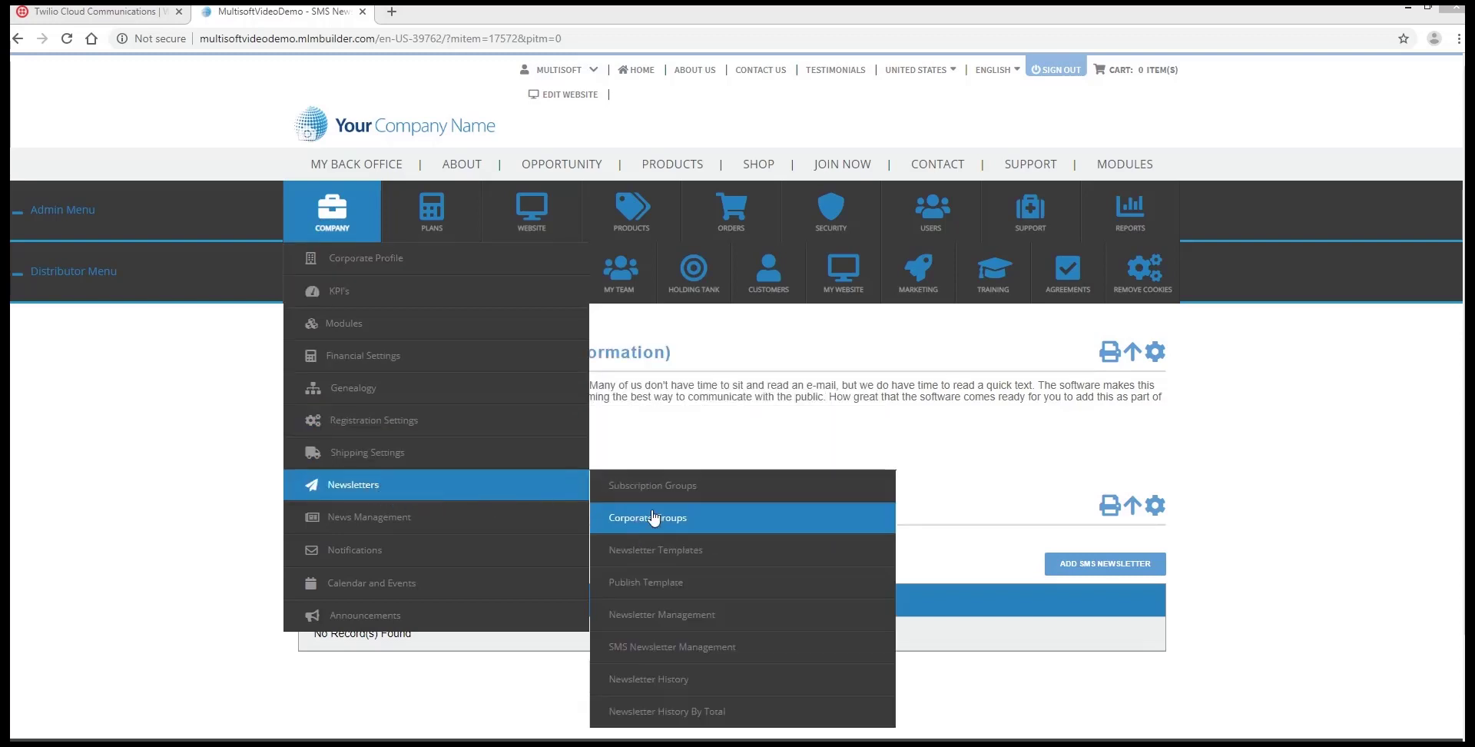
left_click(671, 646)
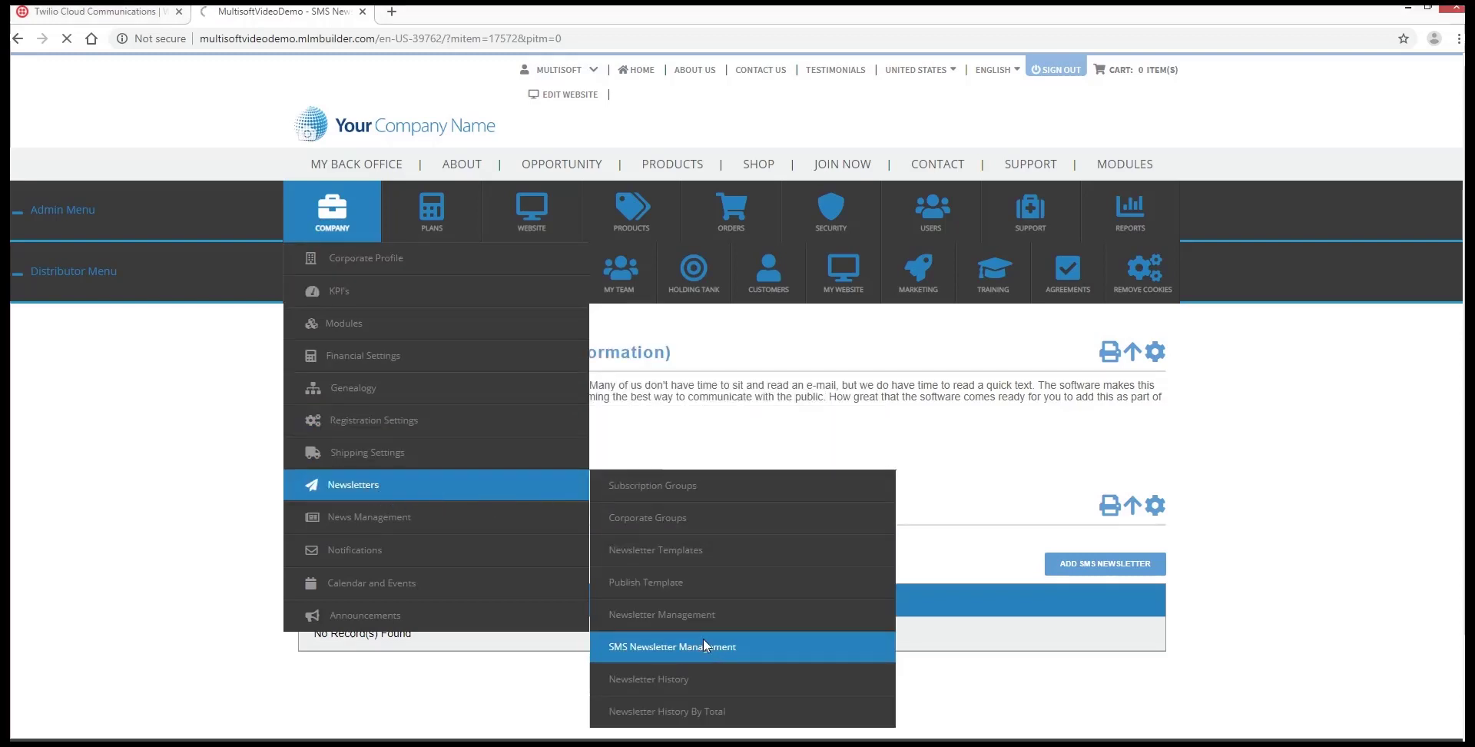
left_click(671, 647)
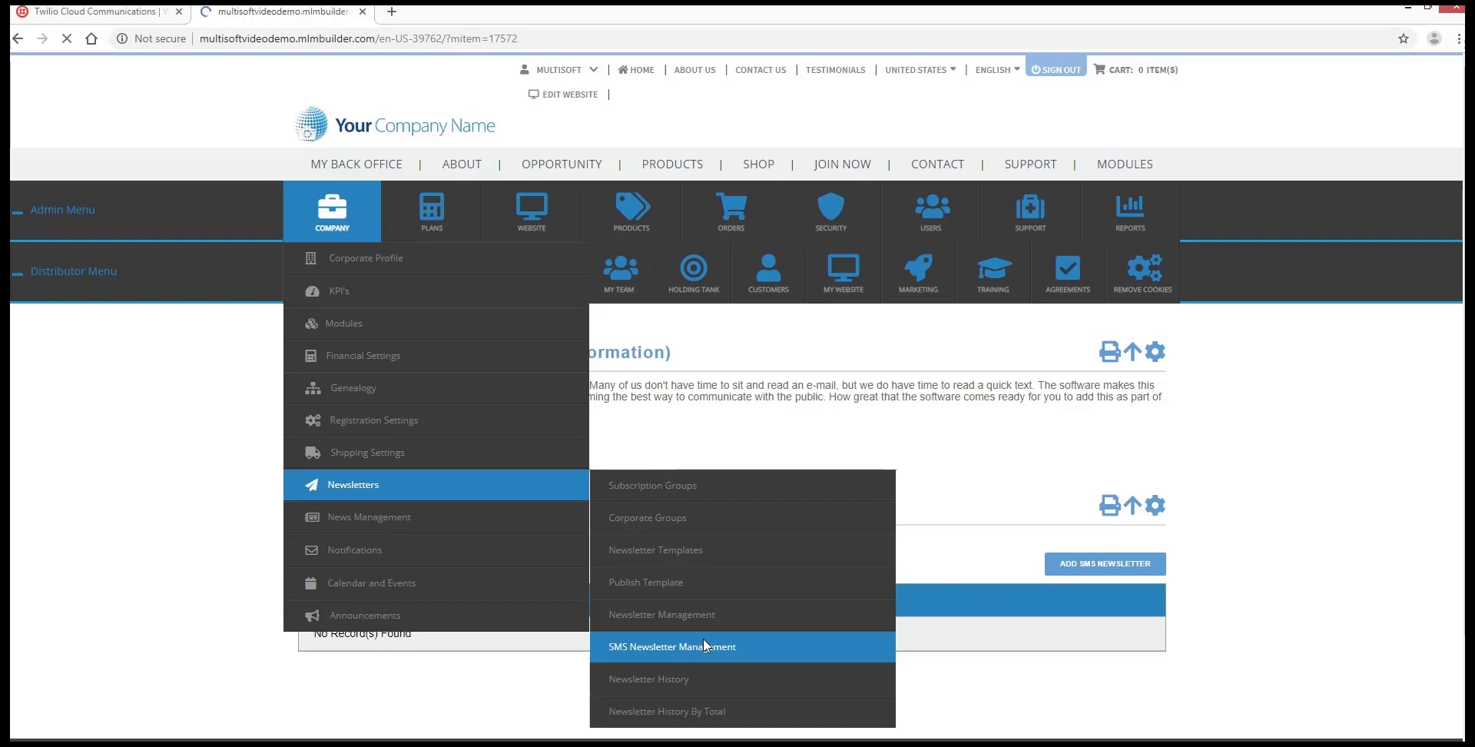
left_click(672, 647)
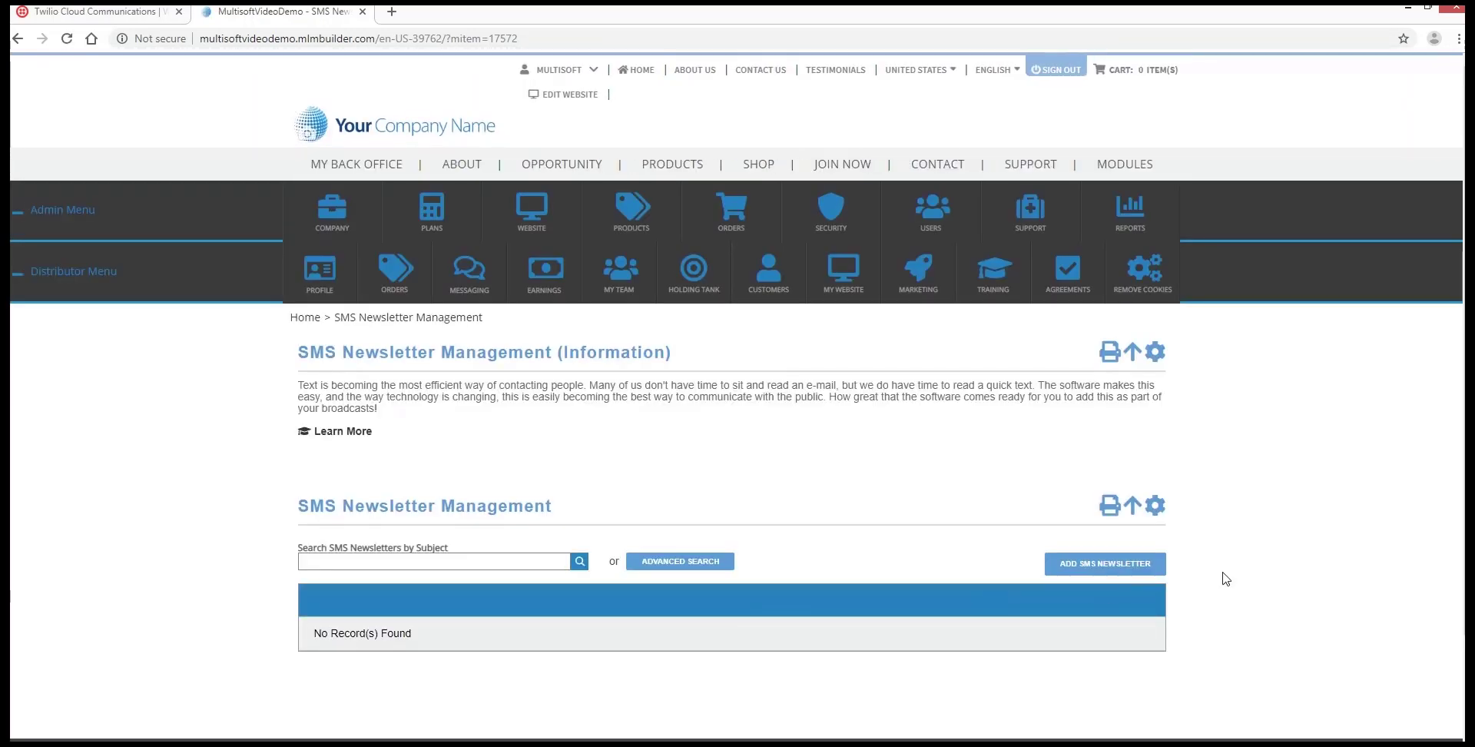
Add a new SMS newsletter addressed to the Members group (2 users).
left_click(1105, 563)
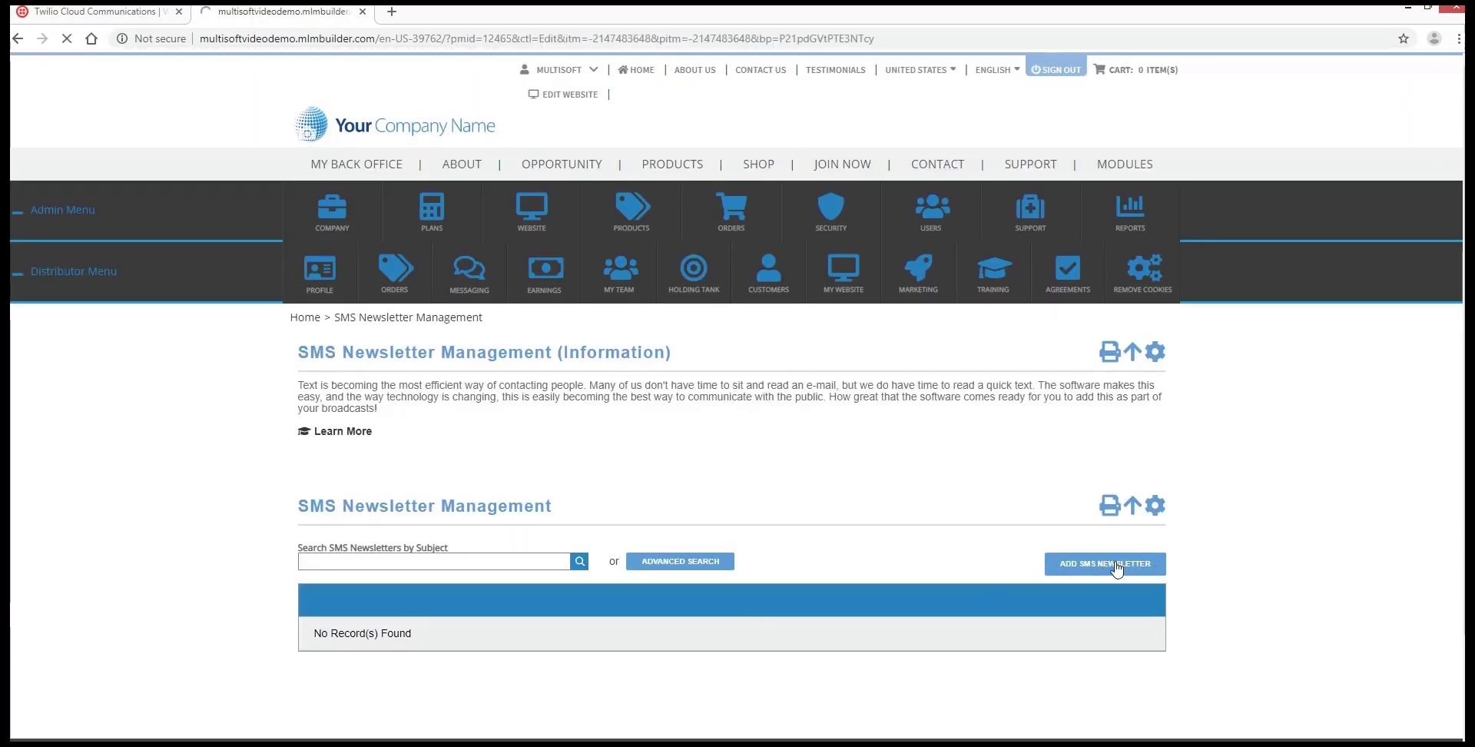
left_click(1104, 564)
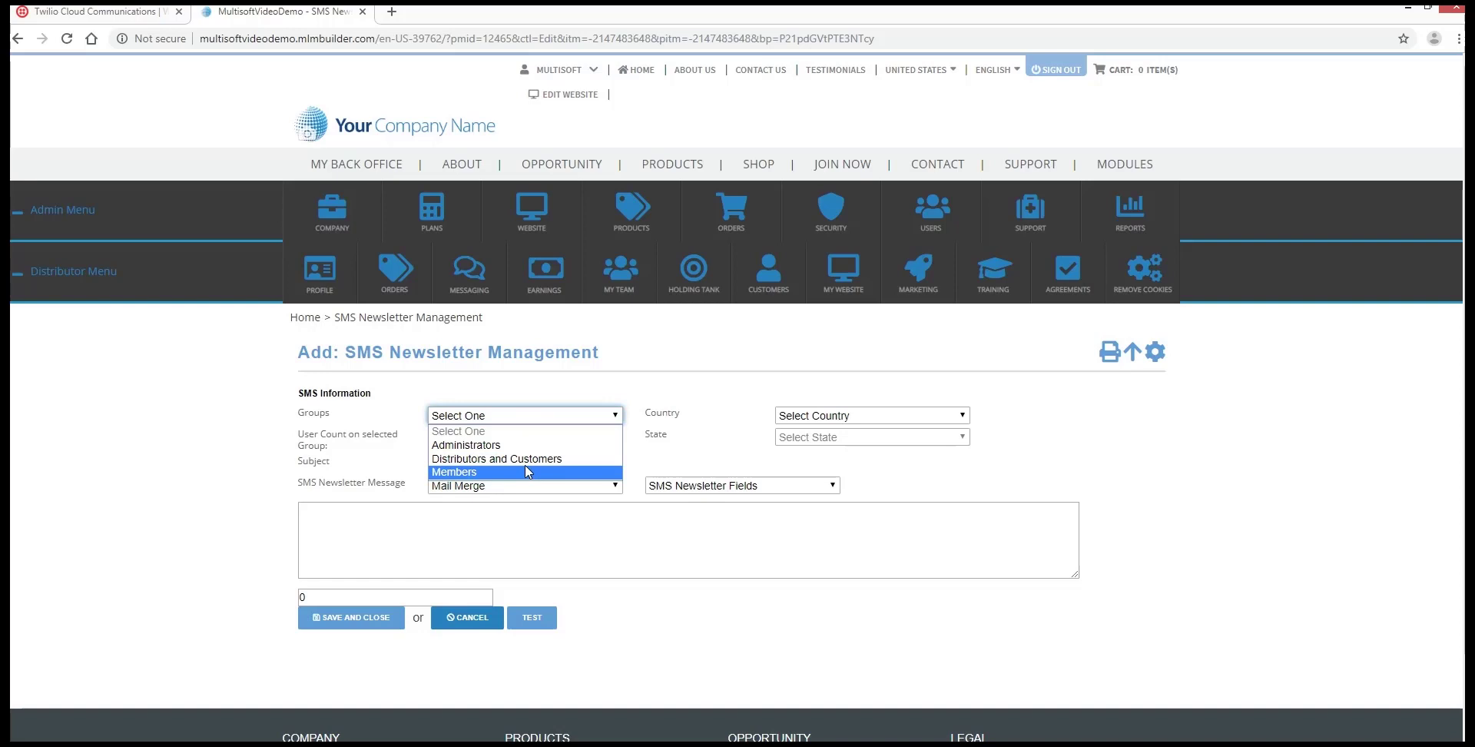
left_click(455, 472)
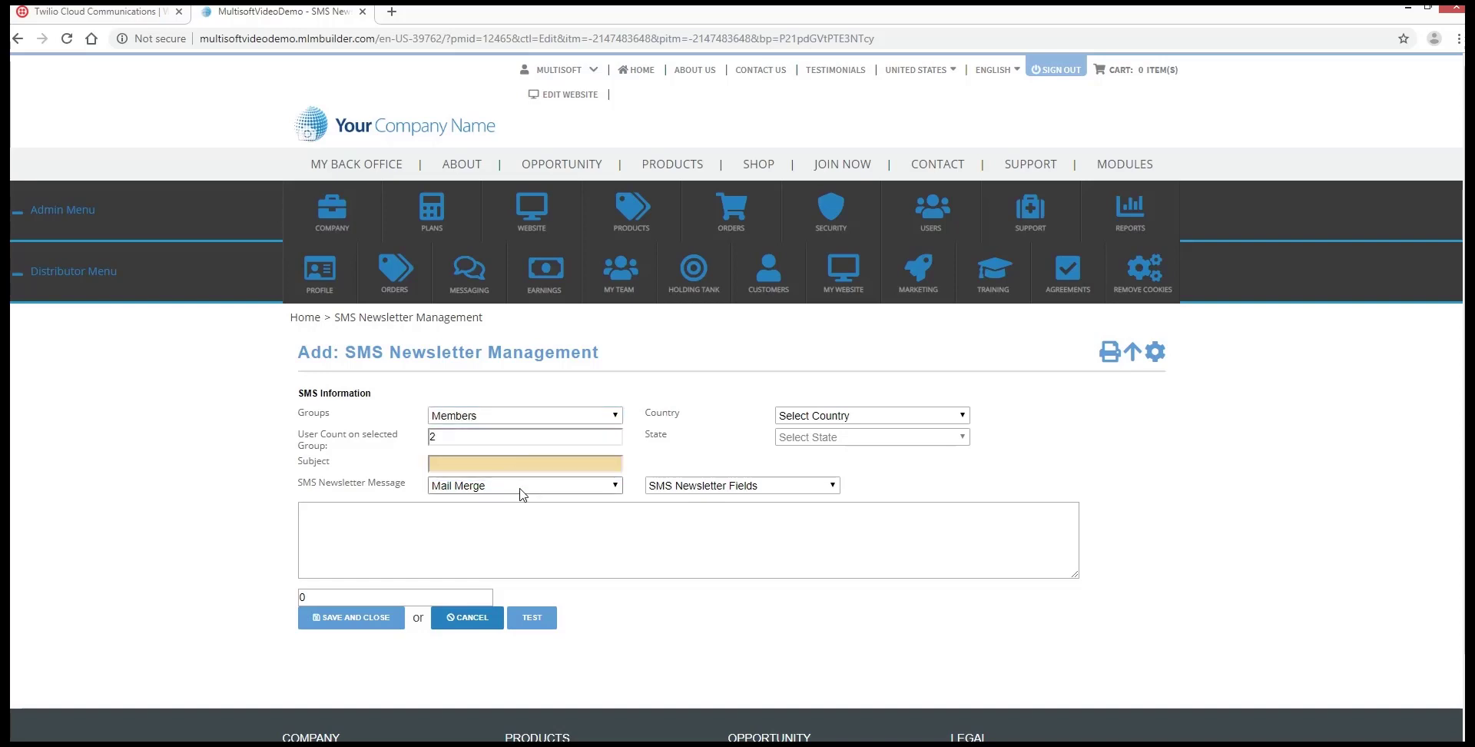
left_click(524, 462)
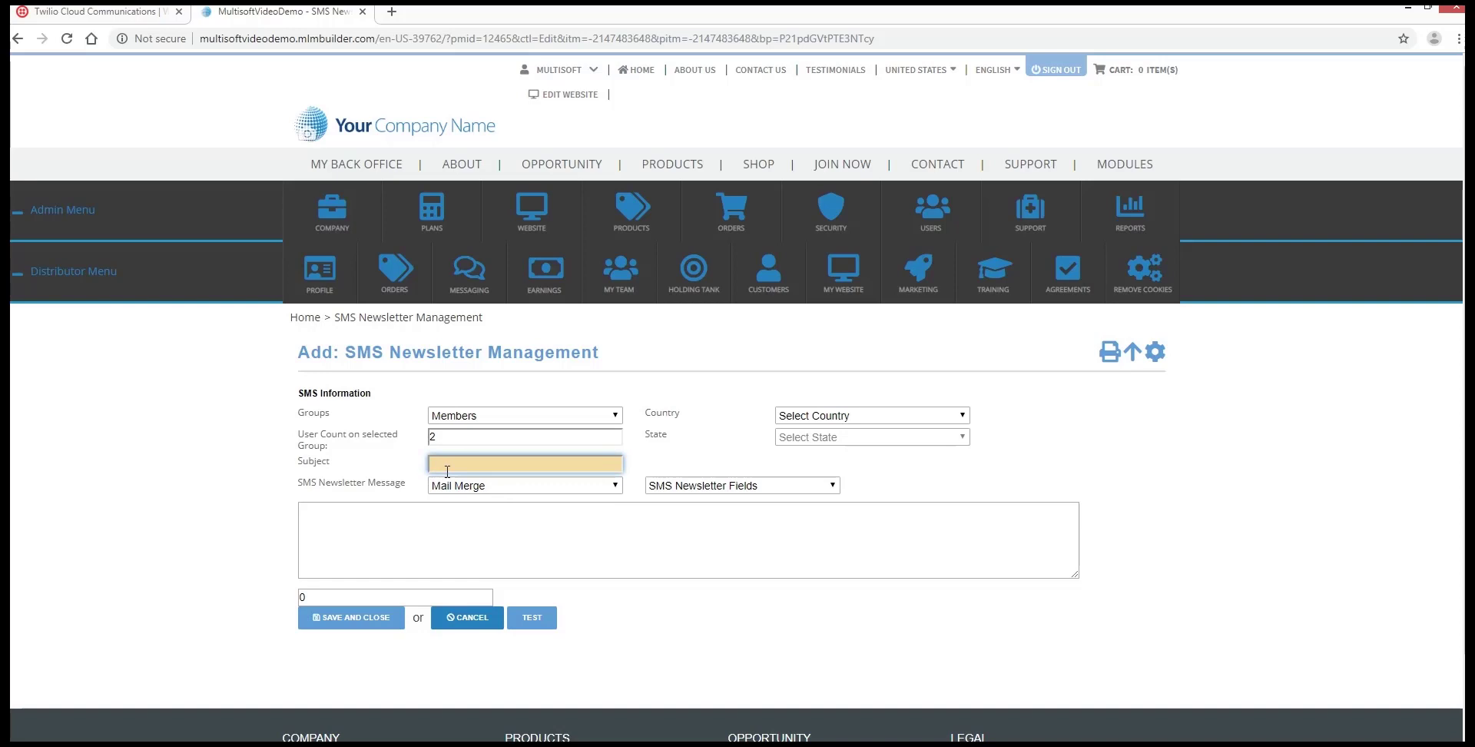
Enter subject 'Test SMS' and message 'Test SMS Newsletter', then save the newsletter.
type("TEst")
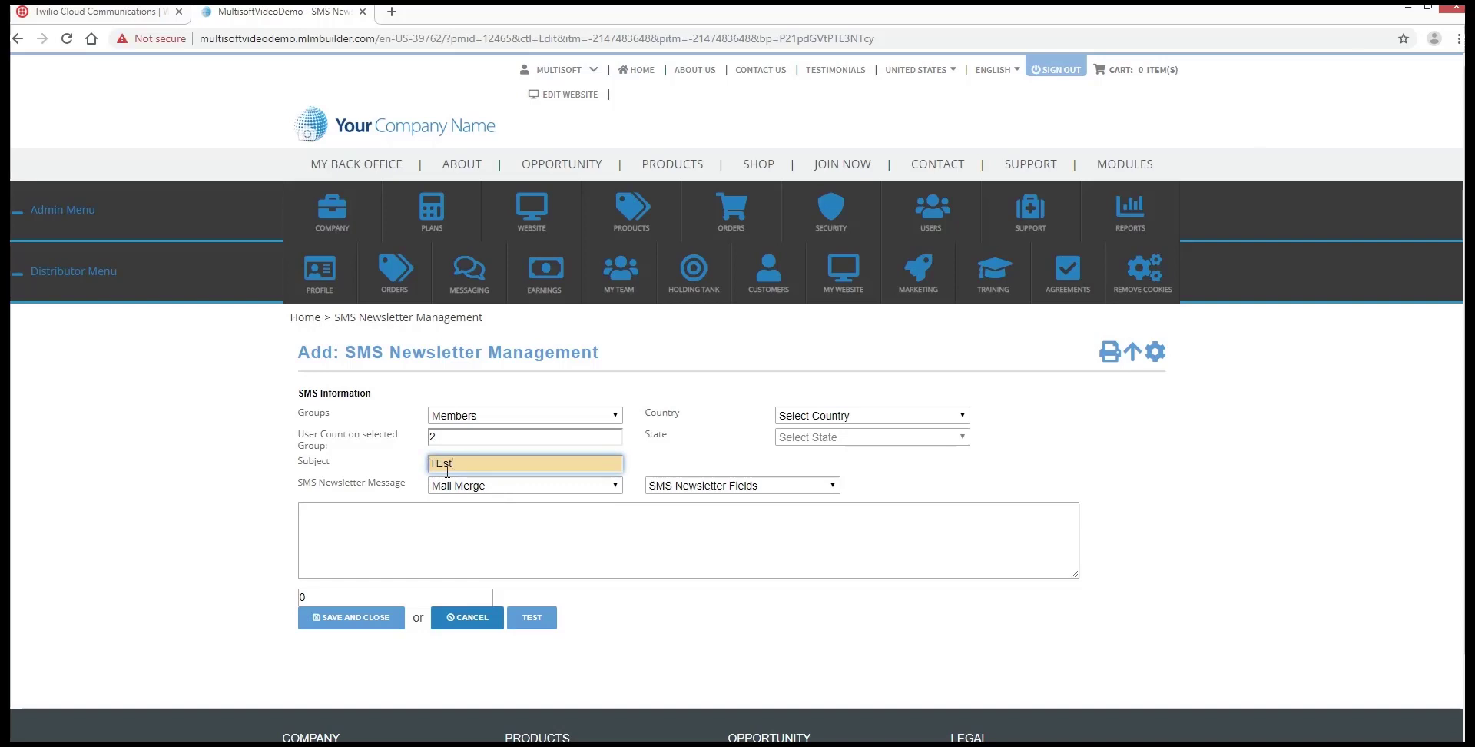
type("Test SMS")
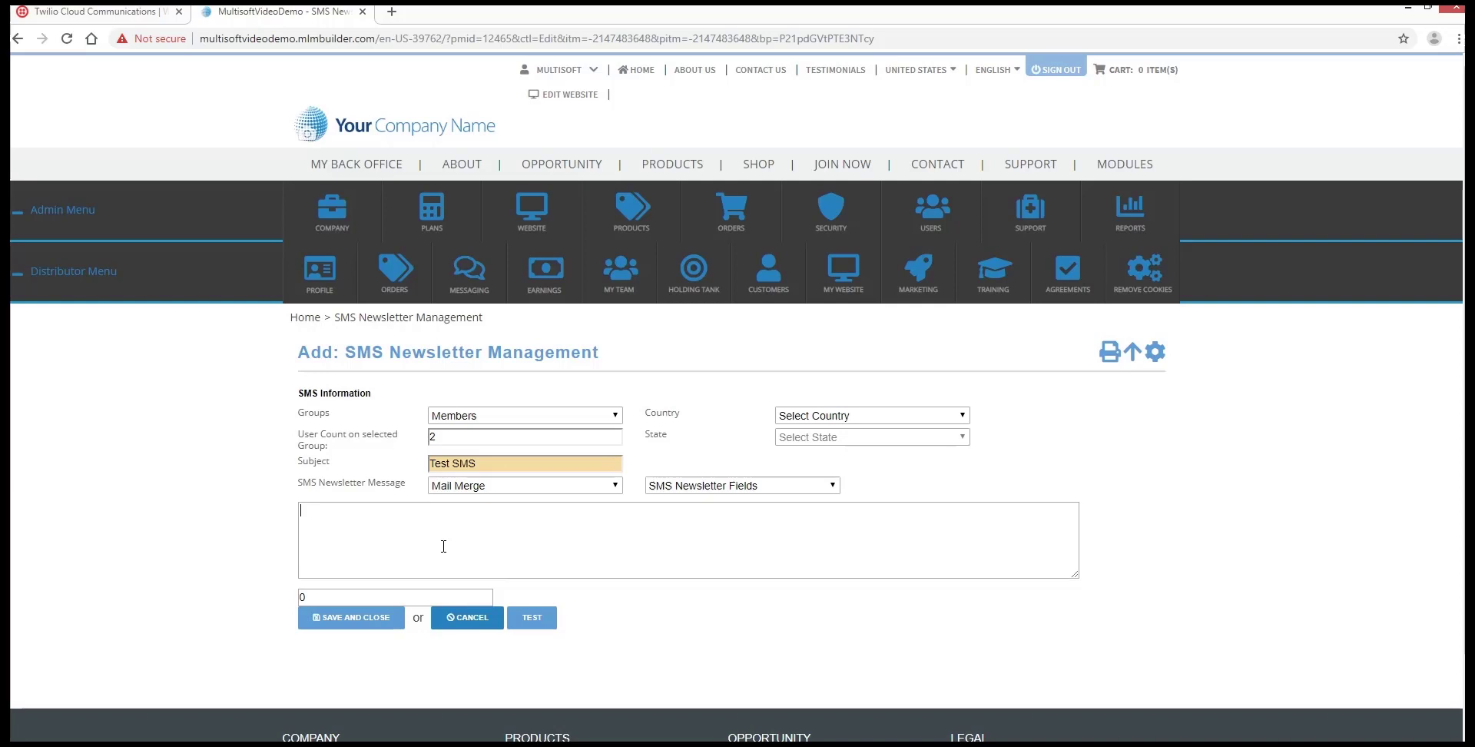
type("Test SMS")
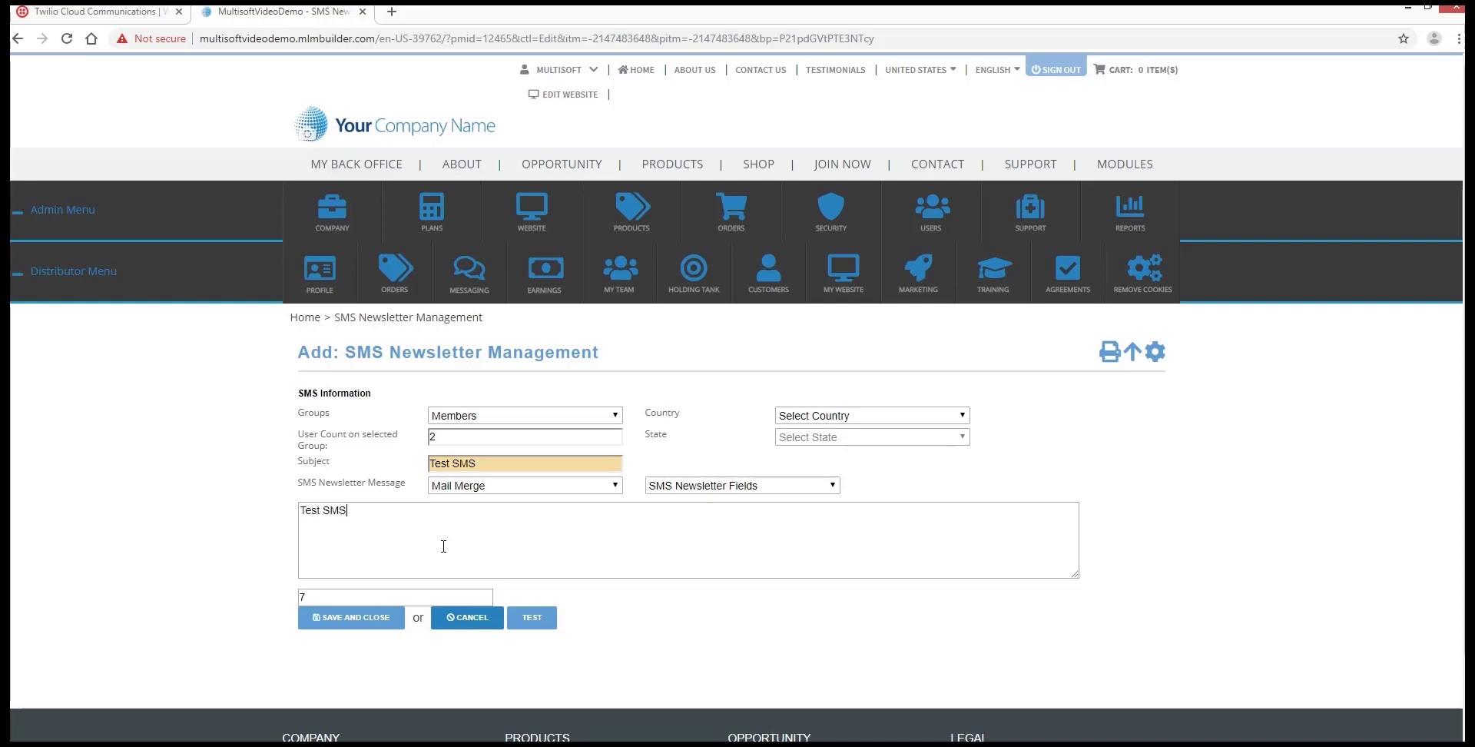
type("Newslett")
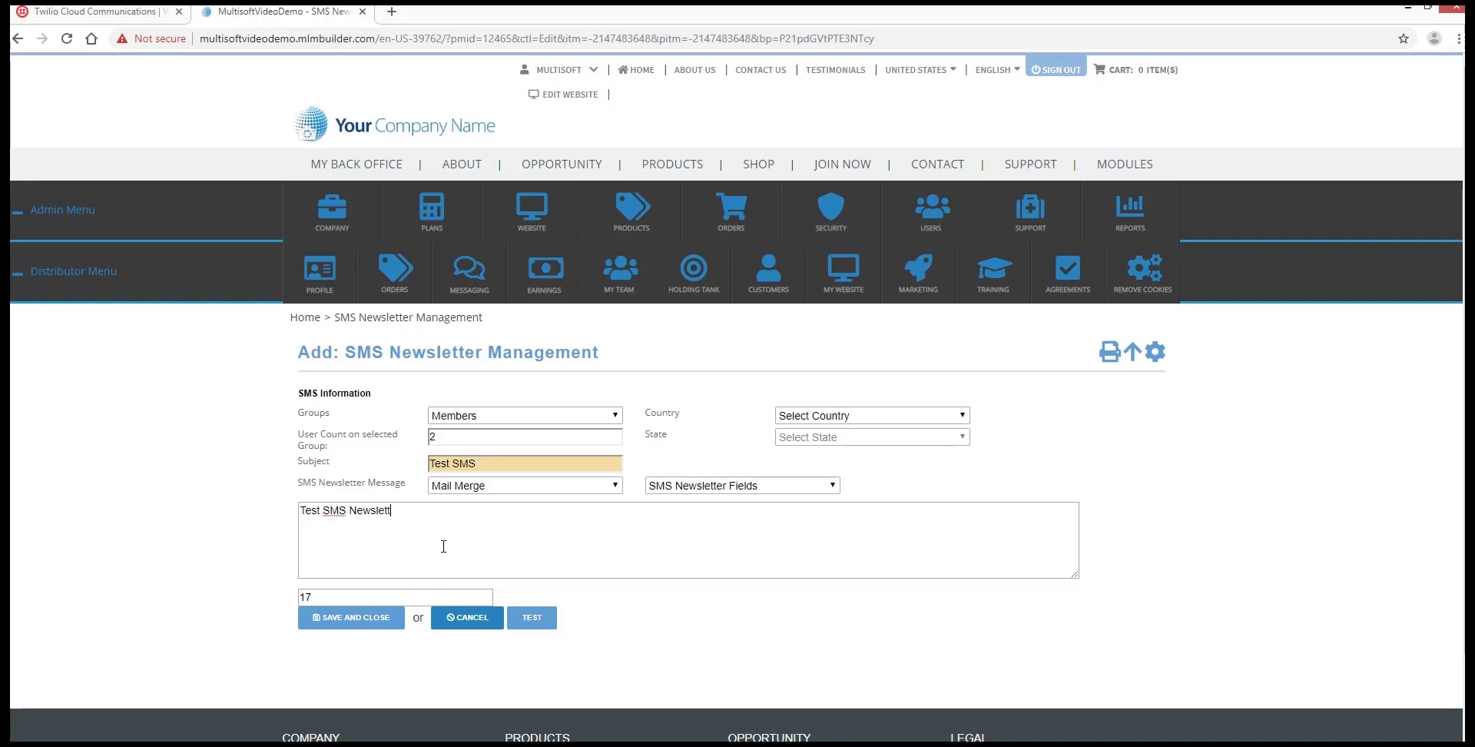
type("er")
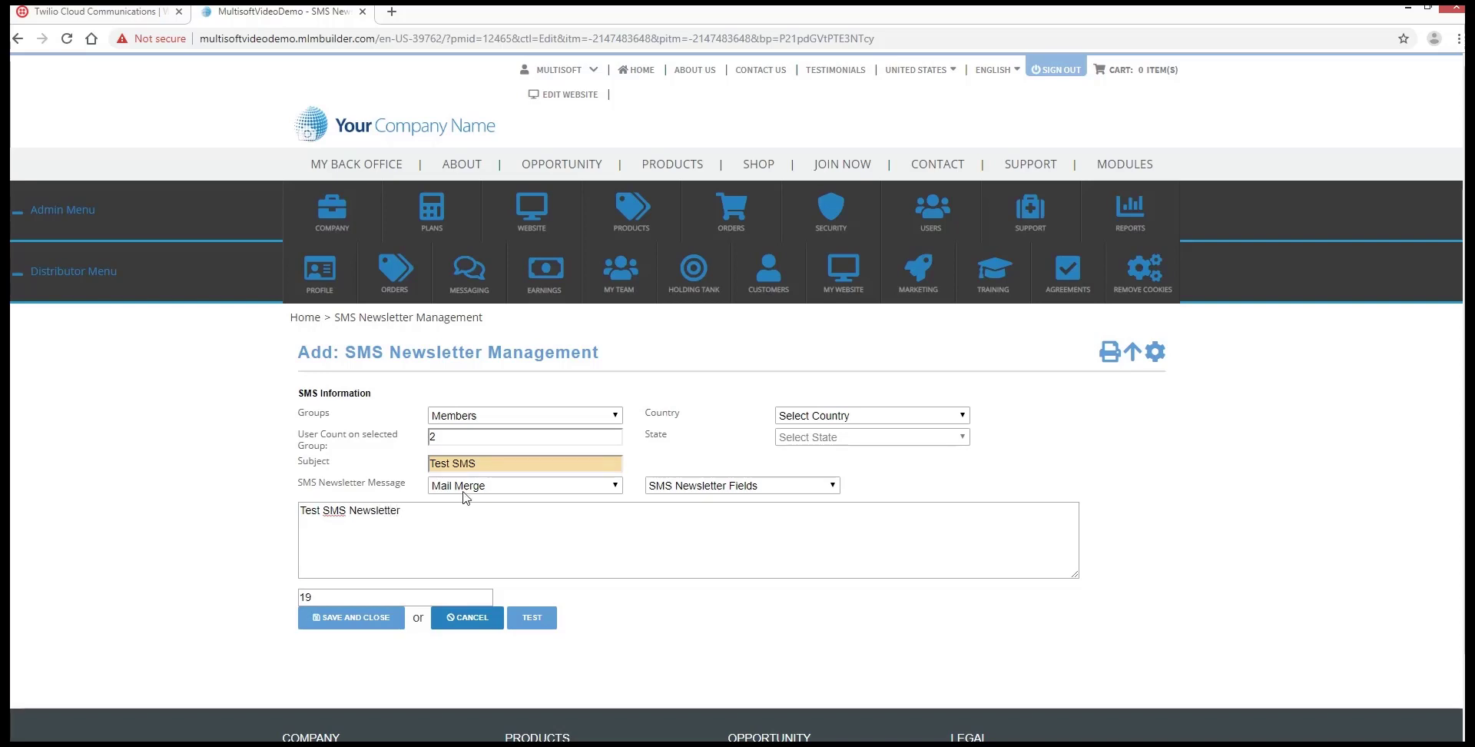
mouse_move(554, 516)
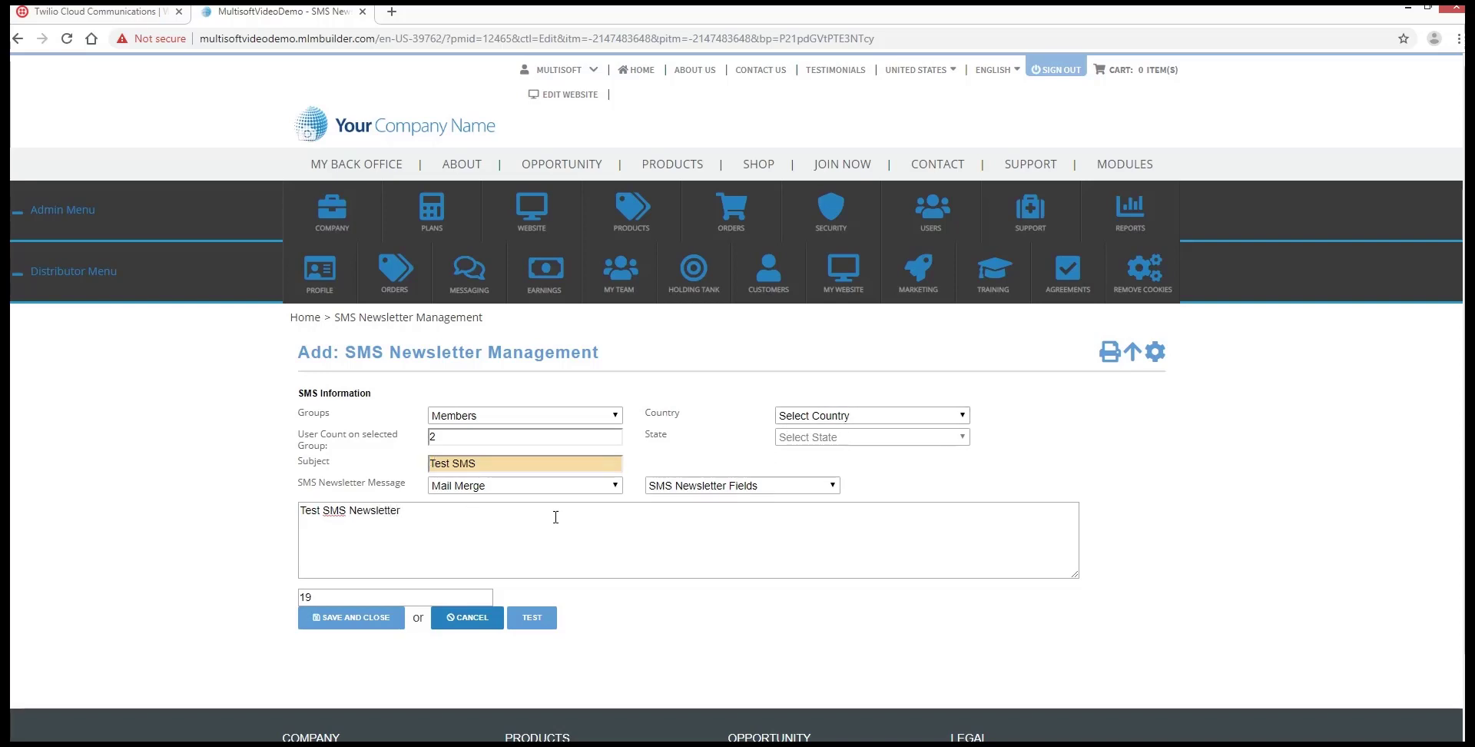
left_click(350, 618)
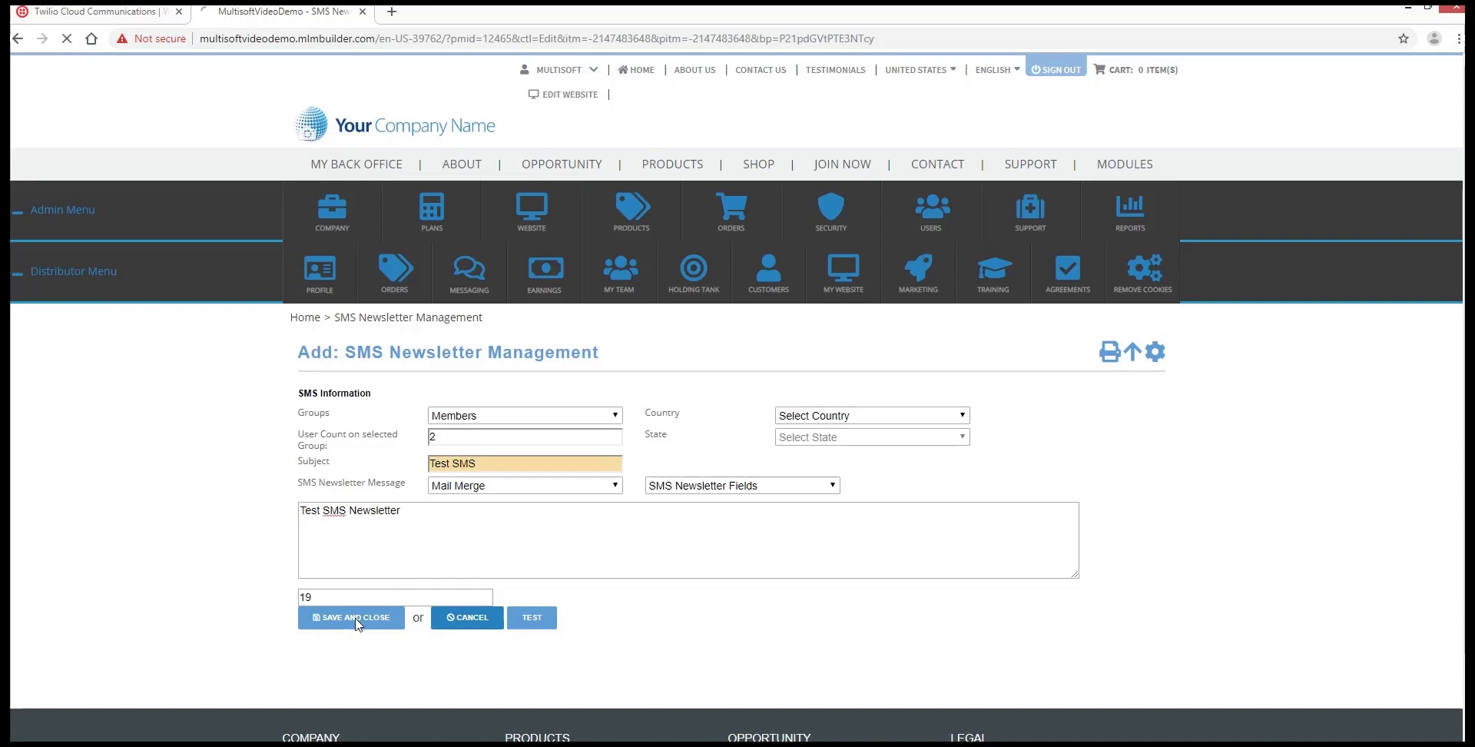
Confirm 'Test SMS' is saved and listed for the Members group.
left_click(351, 617)
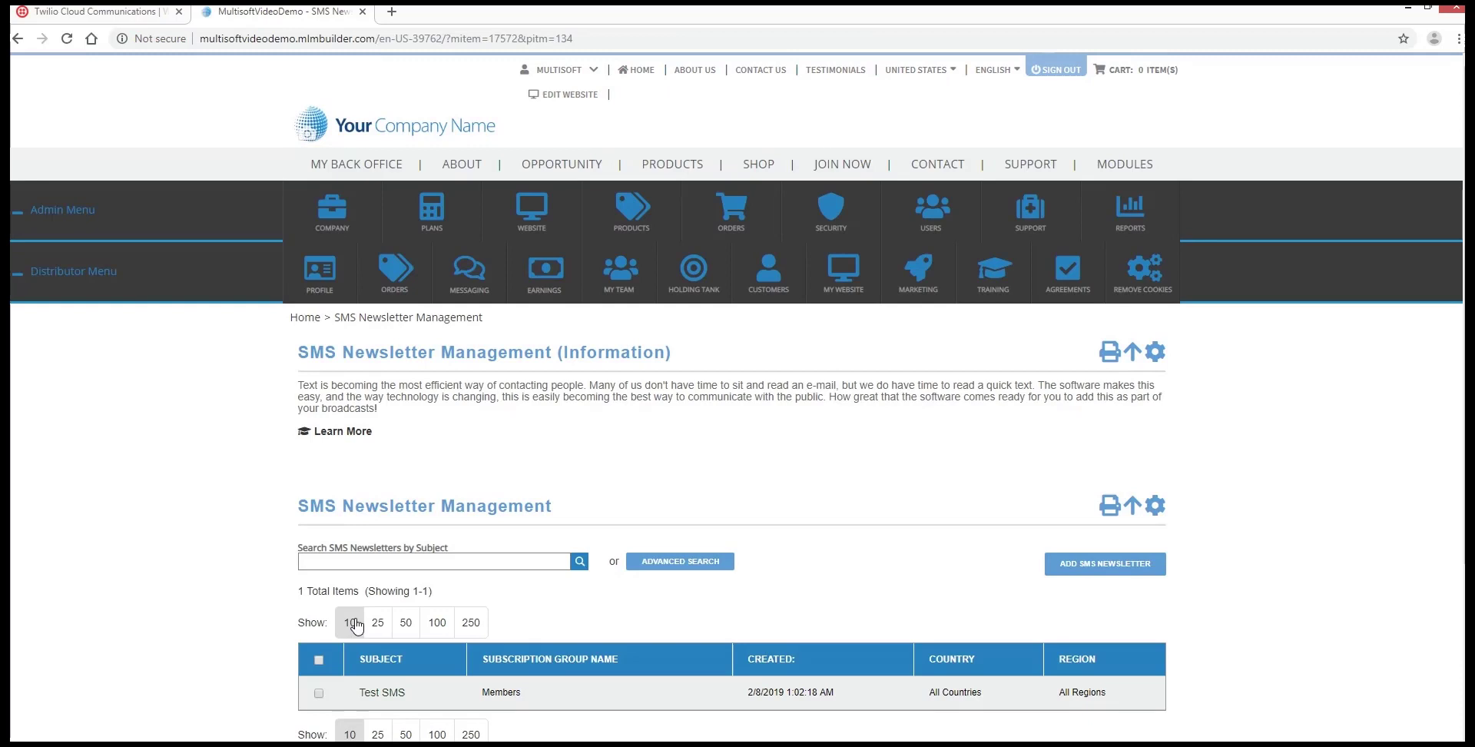
mouse_move(355, 610)
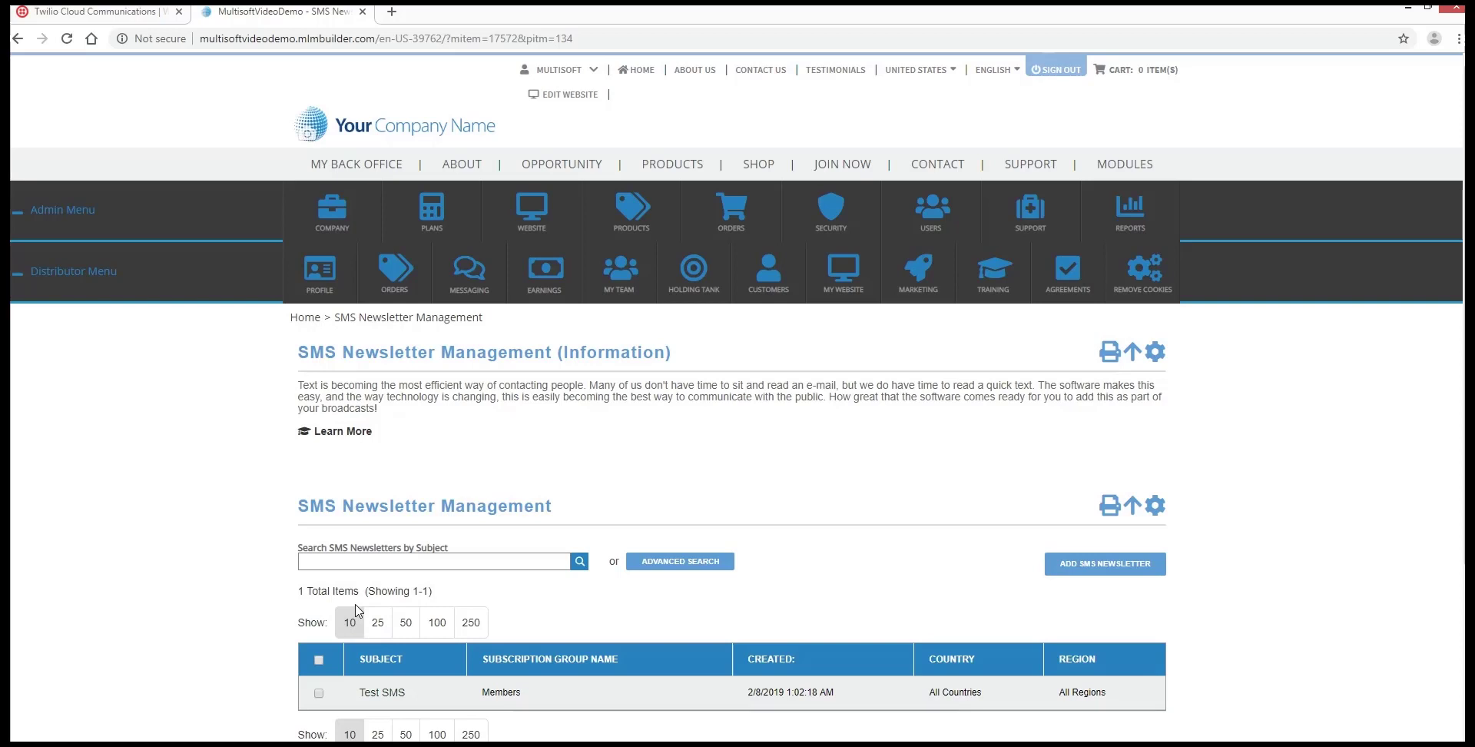
mouse_move(587, 681)
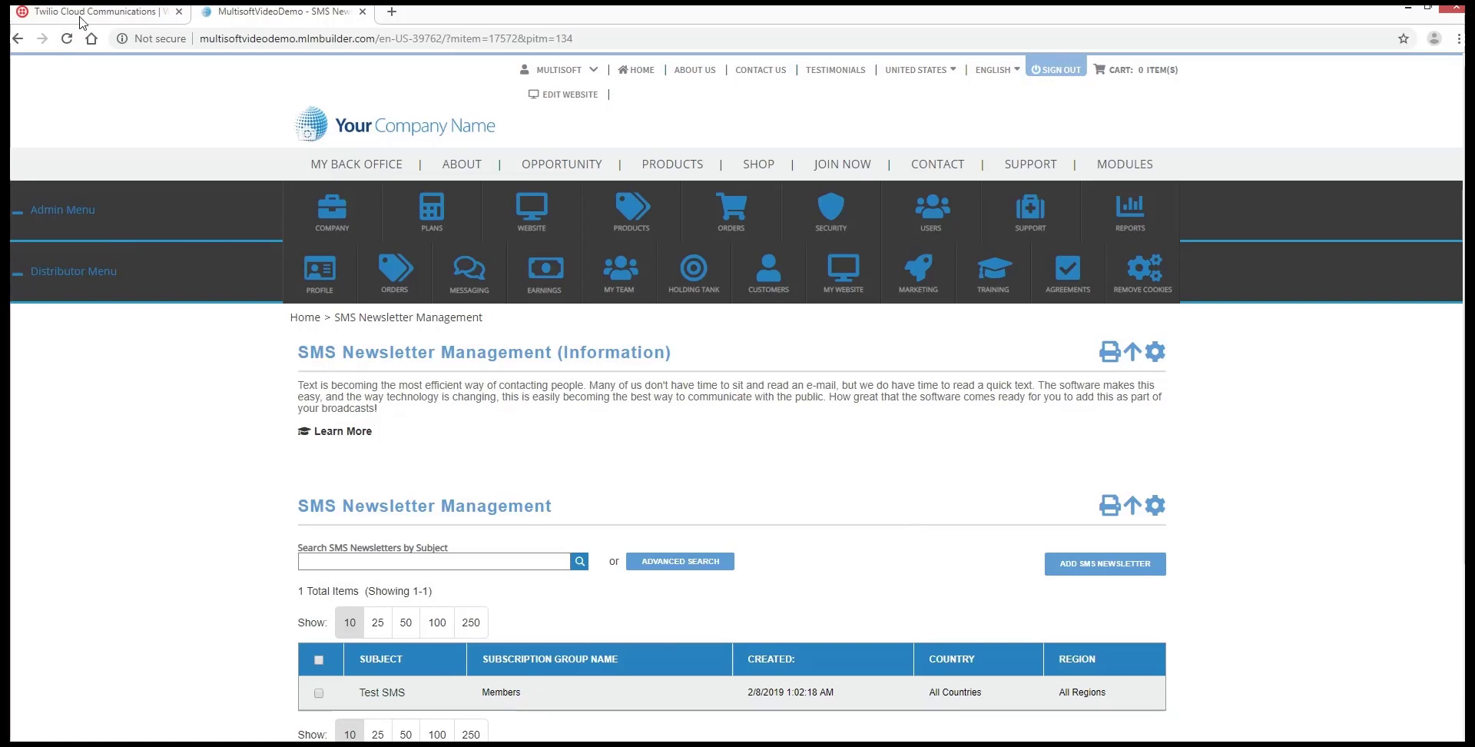
In Twilio, view February 2019 Programmable Messaging usage (91 SMS, $3.4775) and go to SMS logs.
left_click(94, 11)
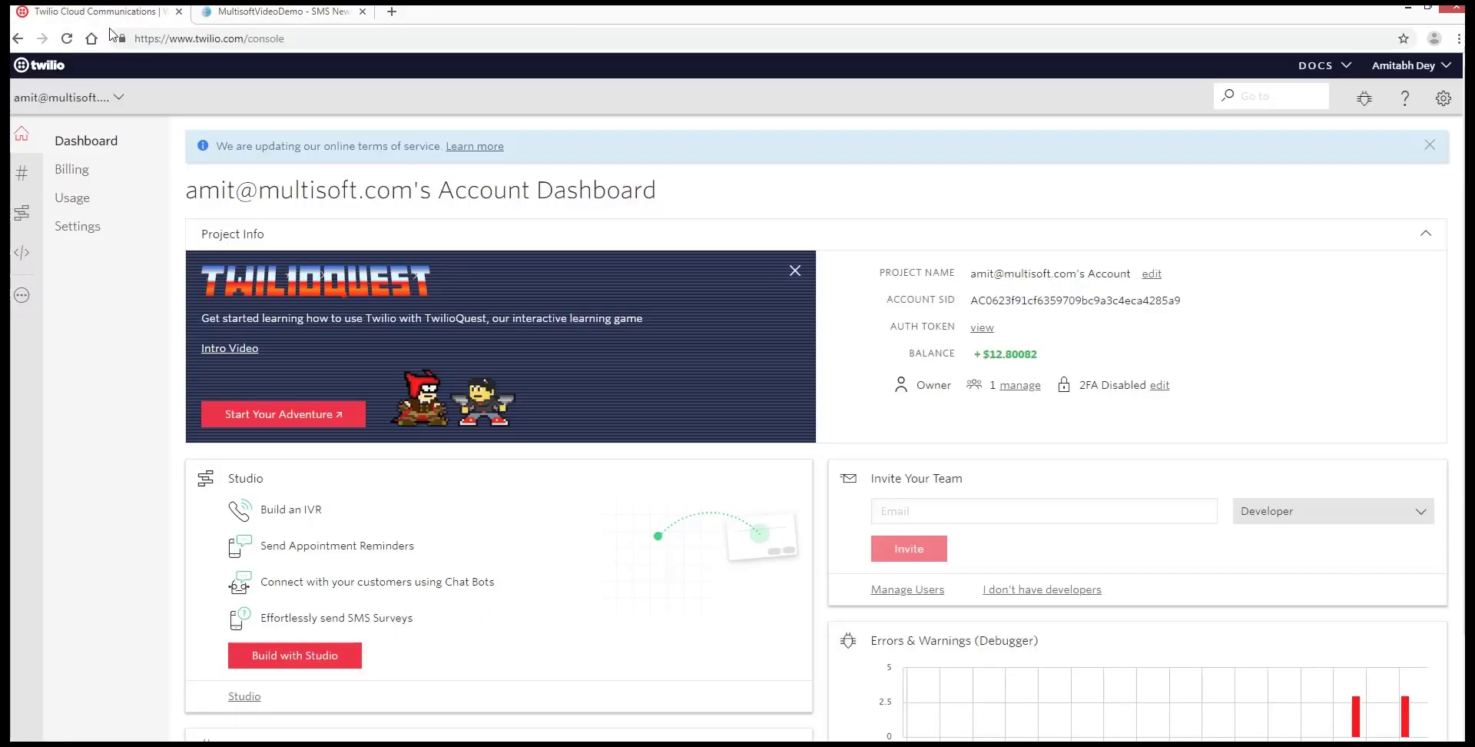
left_click(72, 198)
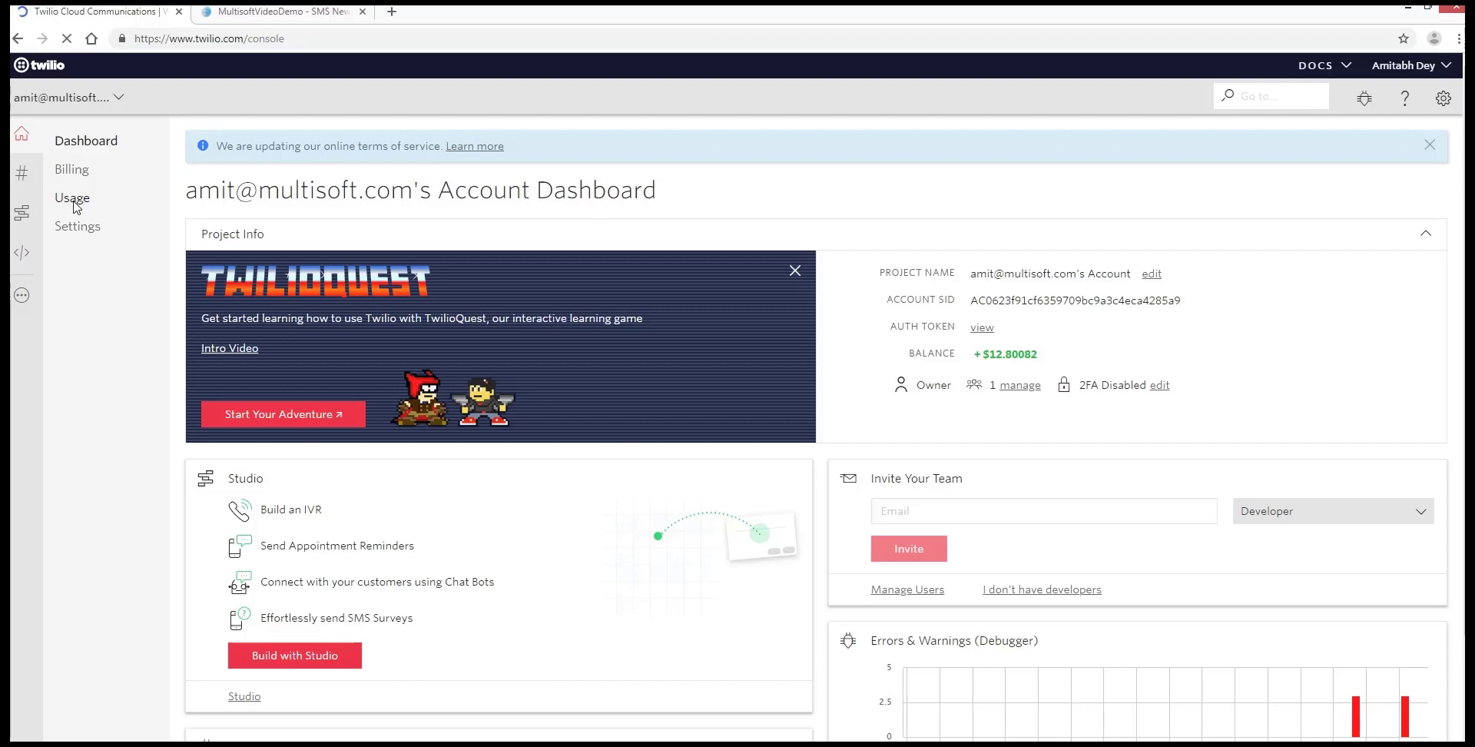
left_click(72, 199)
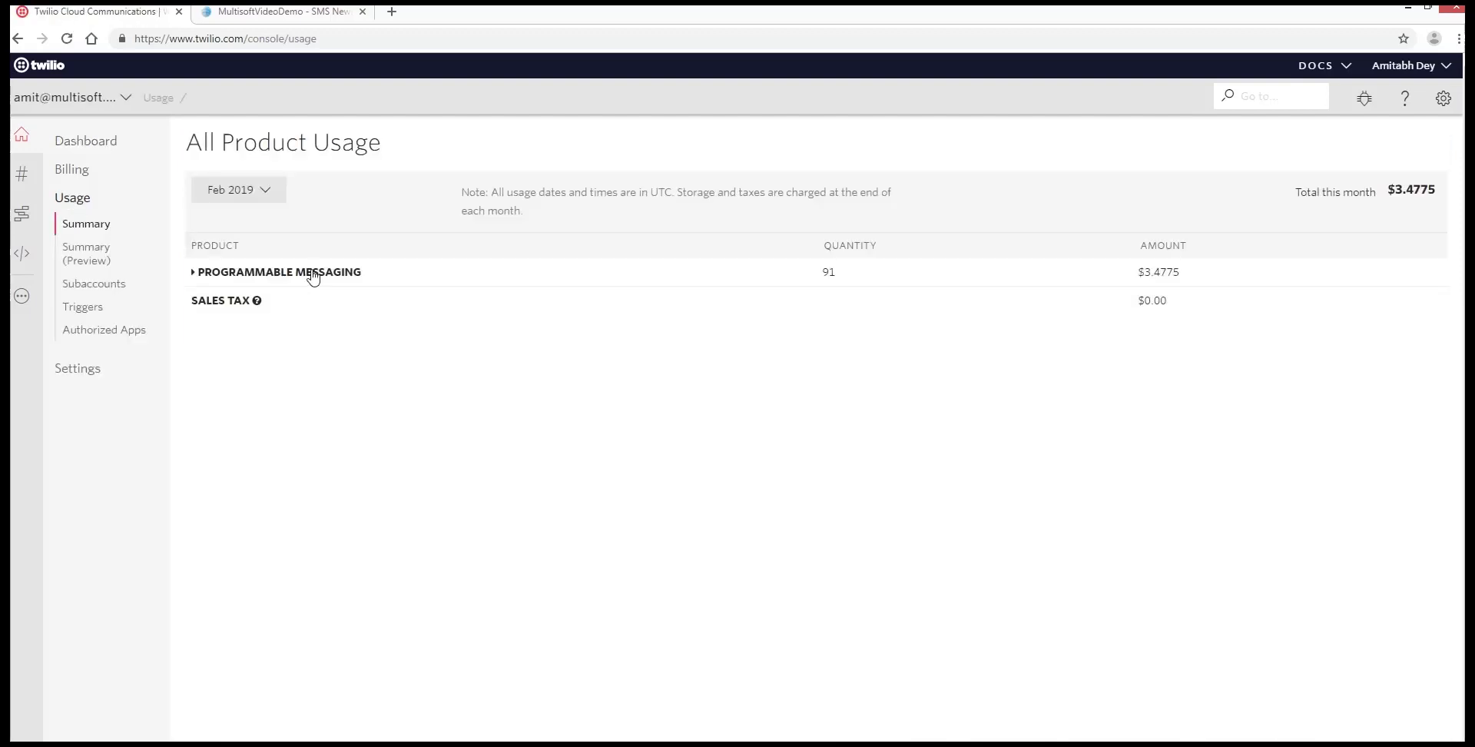
left_click(192, 272)
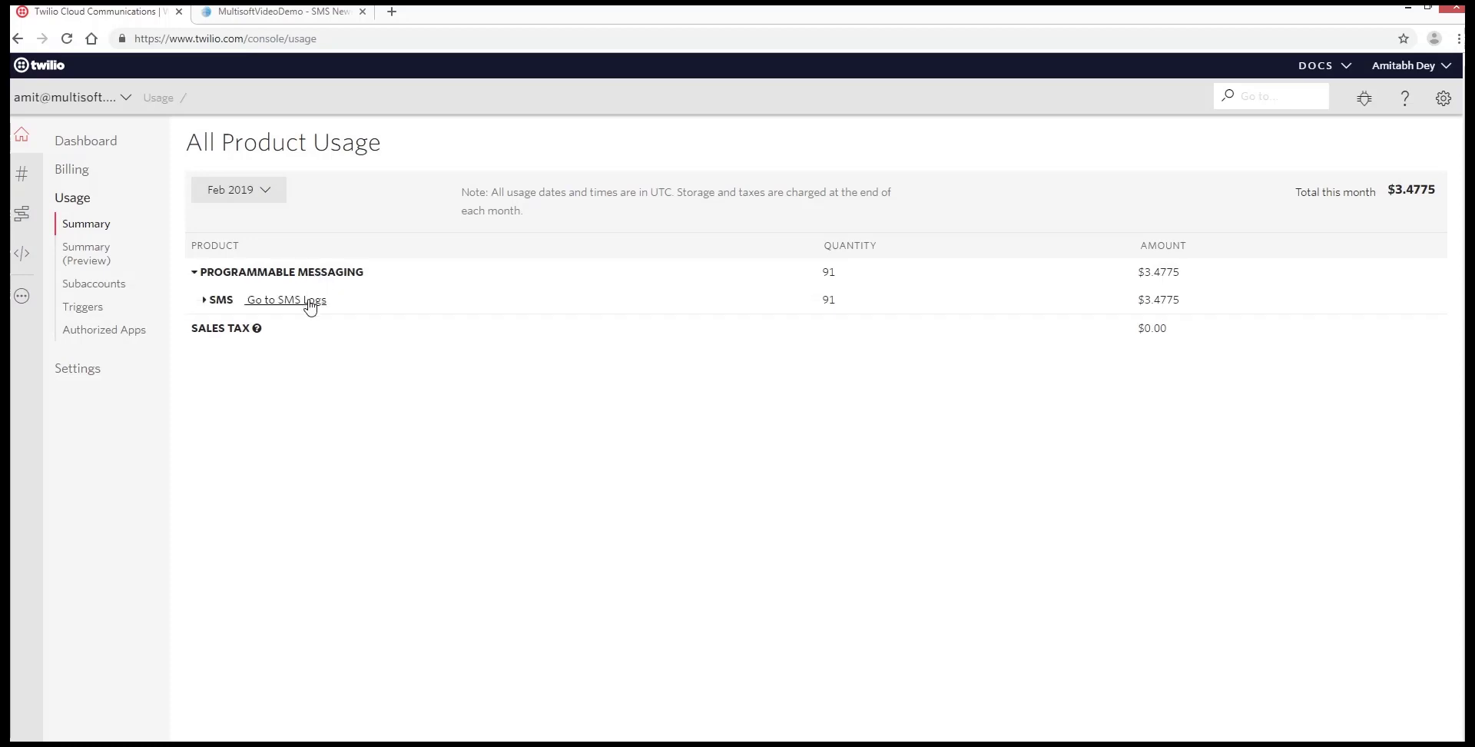
left_click(285, 300)
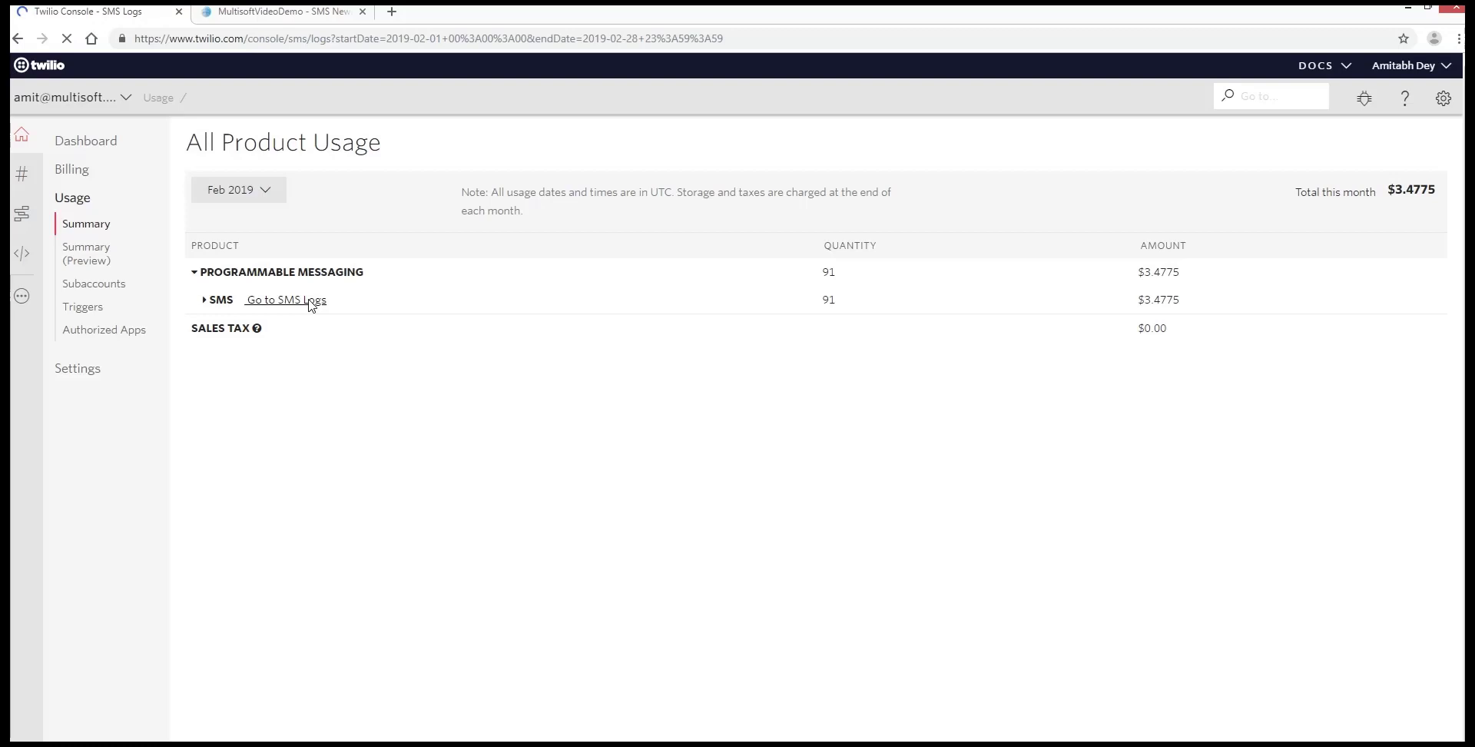
Scroll the Programmable SMS Logs to check each message's delivery status.
left_click(286, 300)
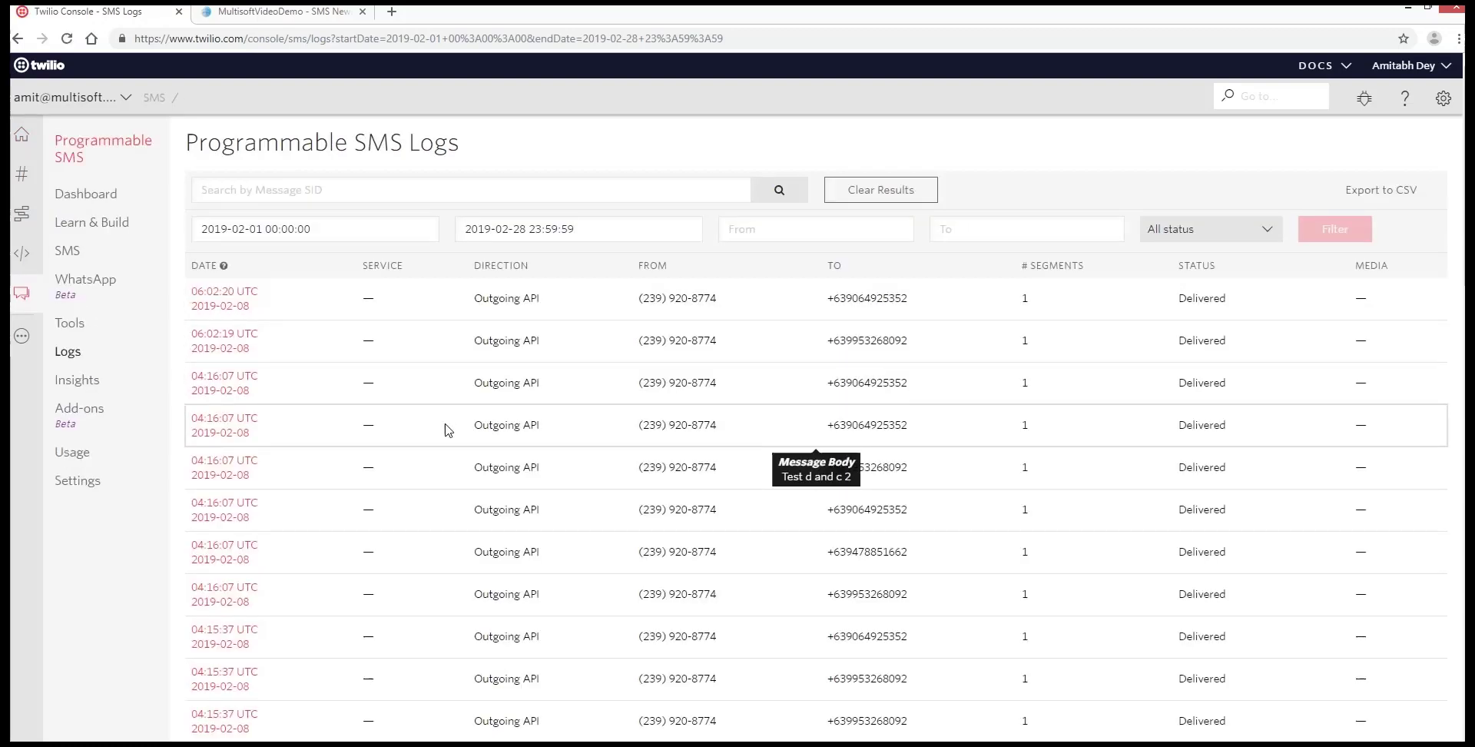
mouse_move(583, 447)
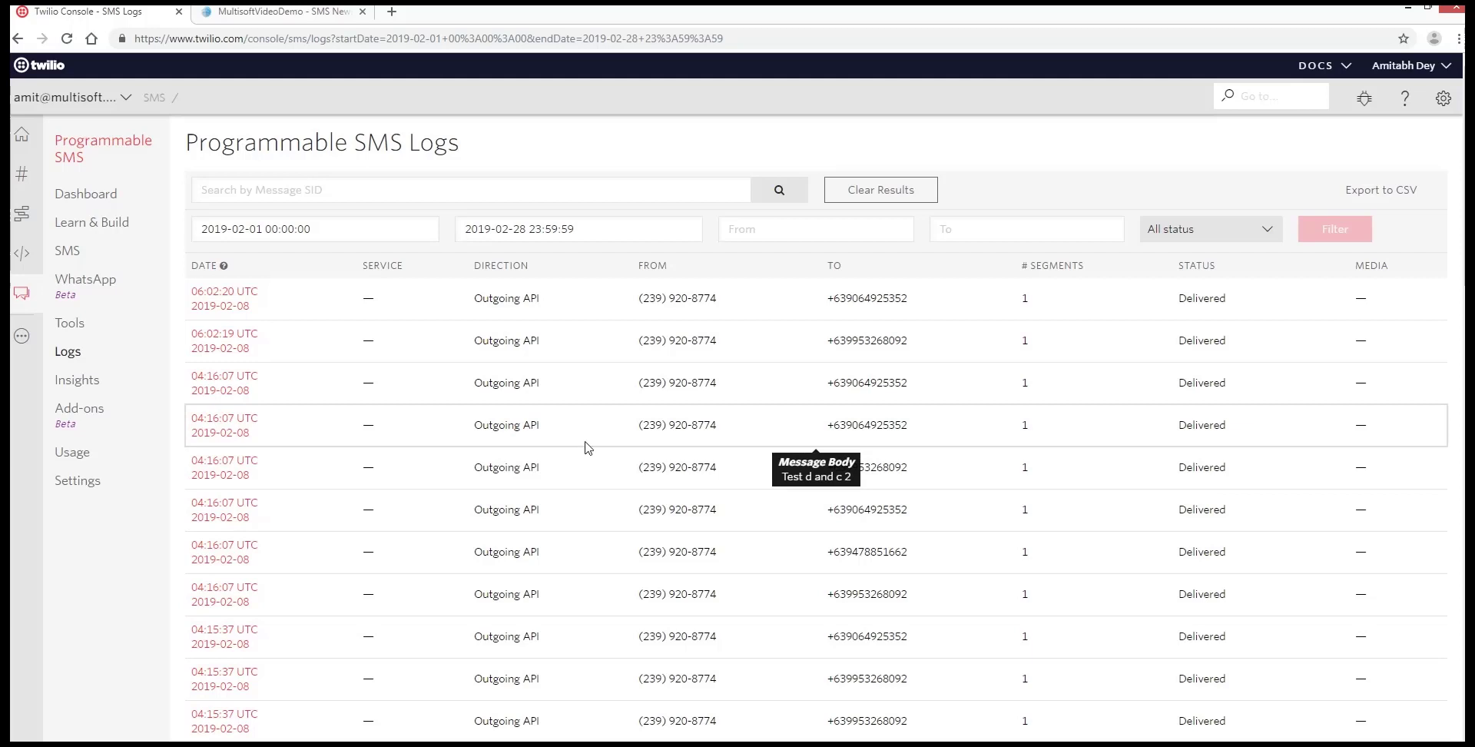
mouse_move(945, 456)
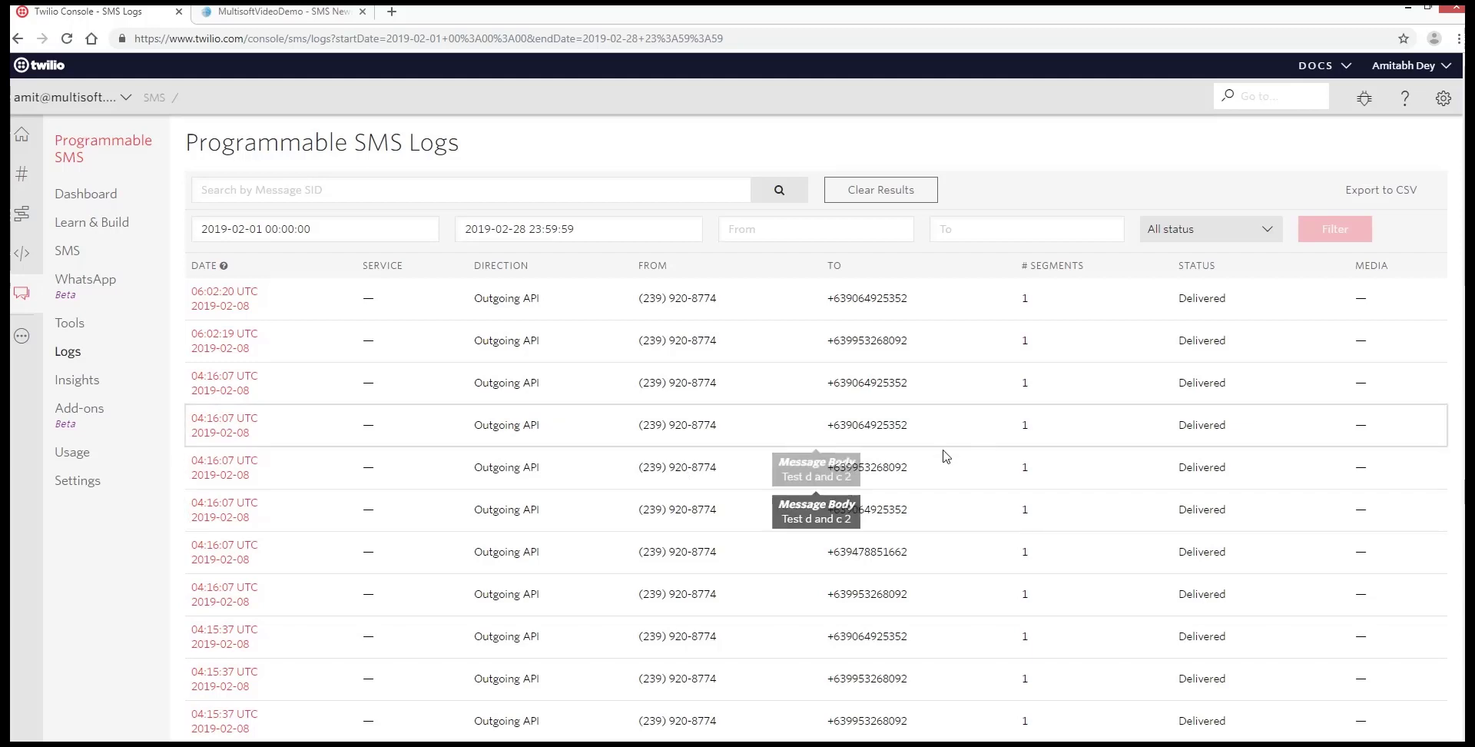
scroll("down", 3)
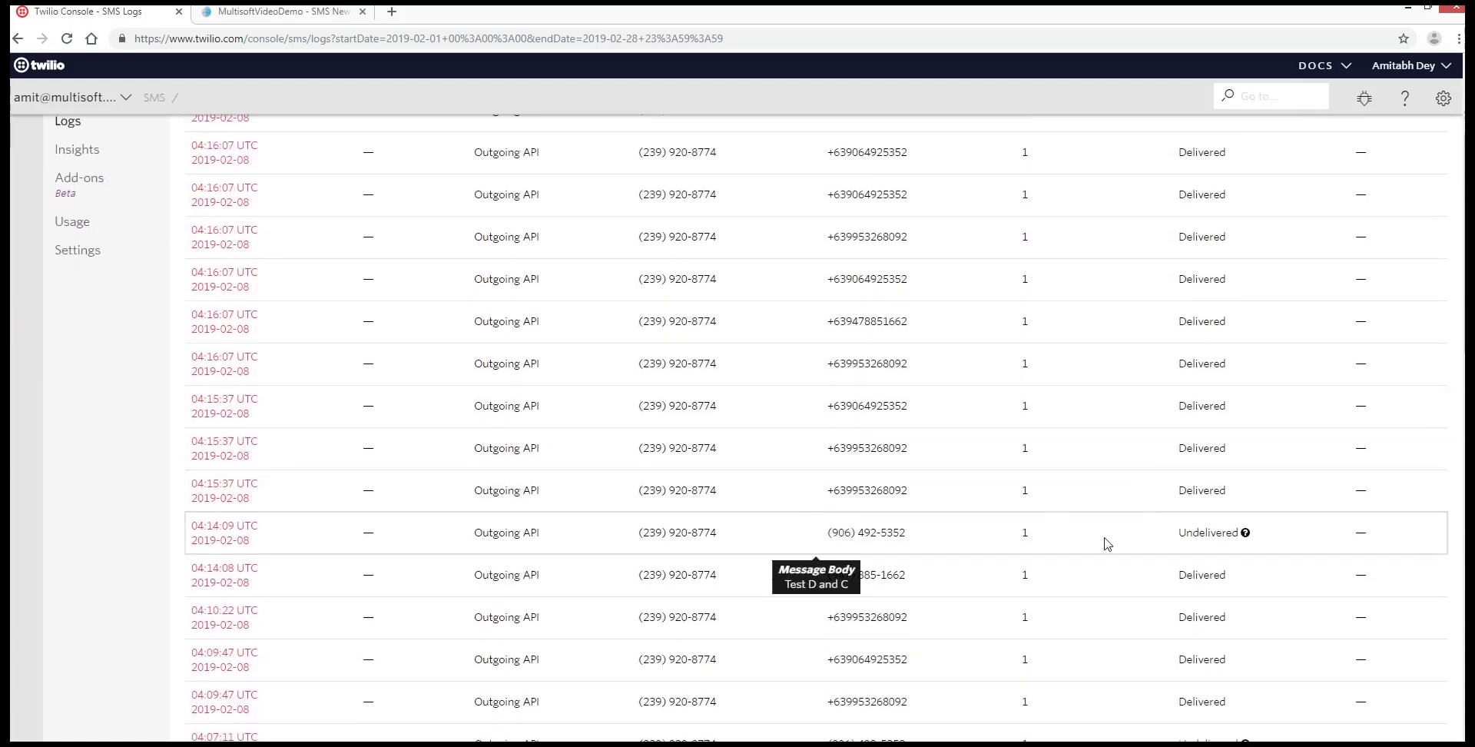
mouse_move(1112, 544)
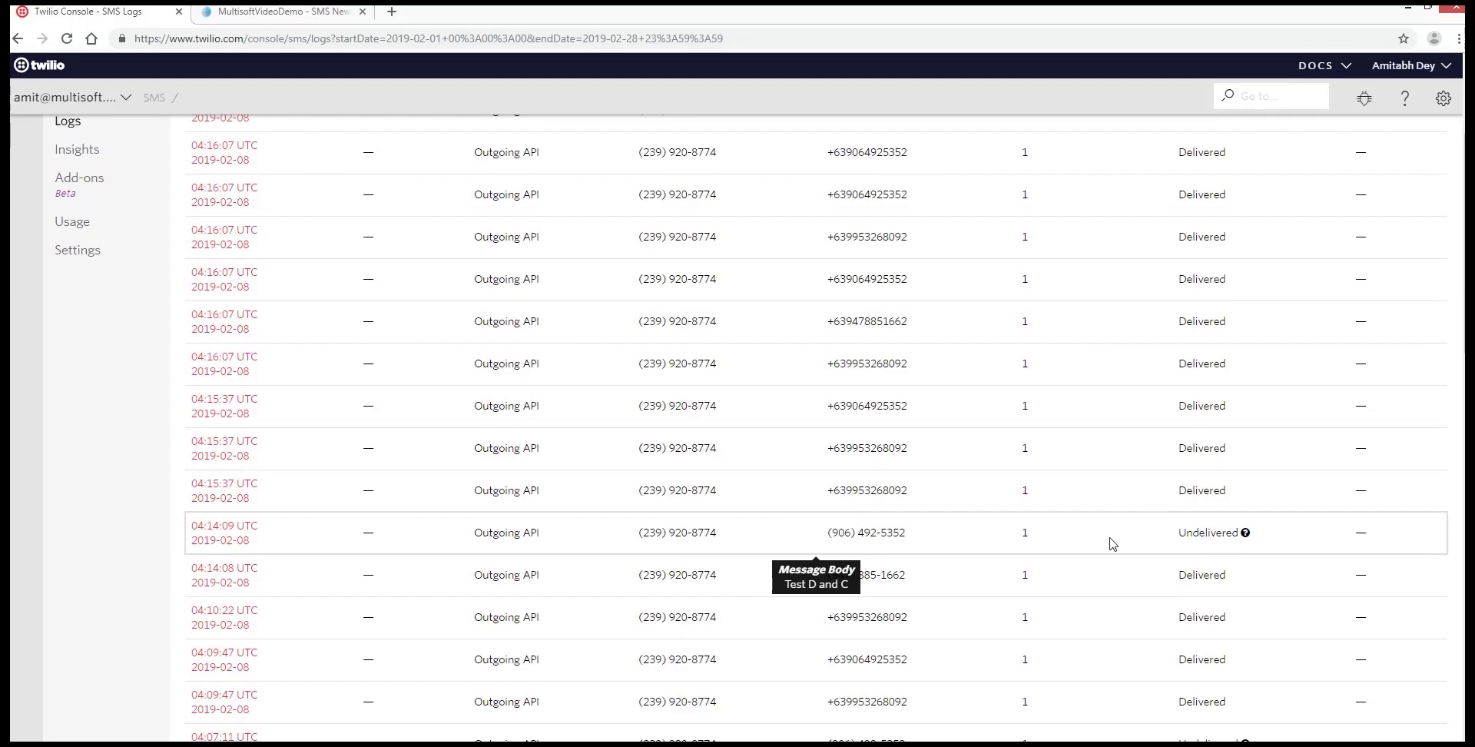